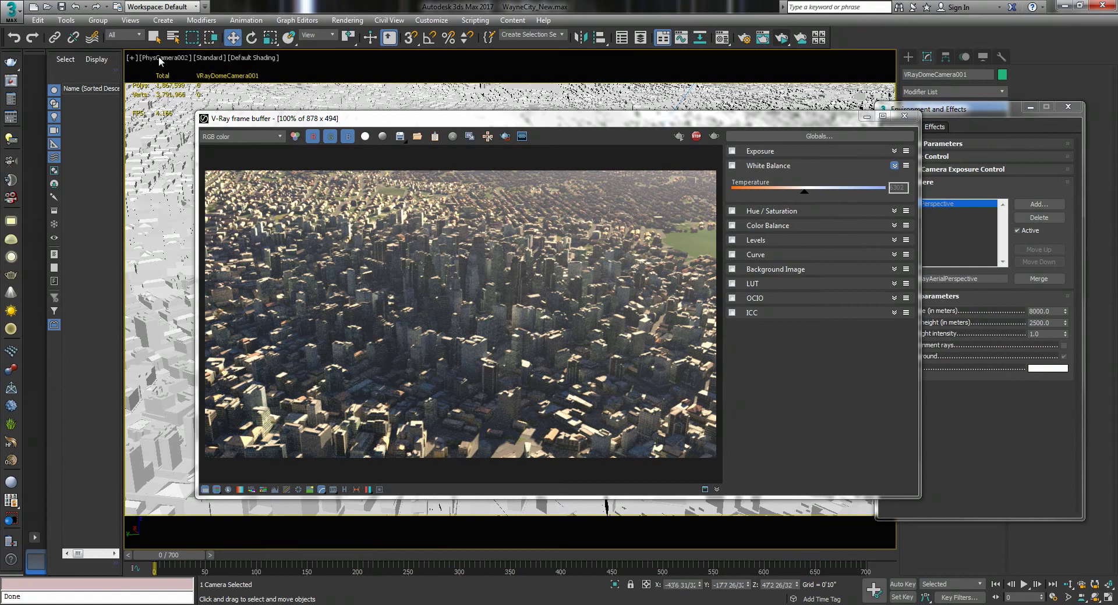
# View the city through VRayDomeCamera001 and enable exposure correction in the frame buffer
pyautogui.click(137, 58)
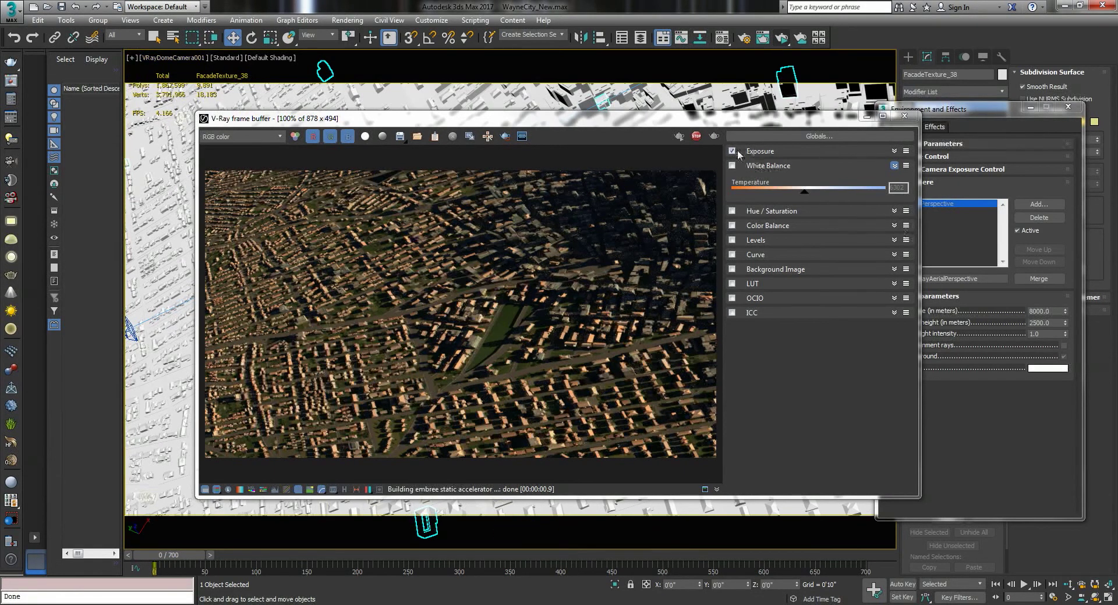
pyautogui.click(731, 151)
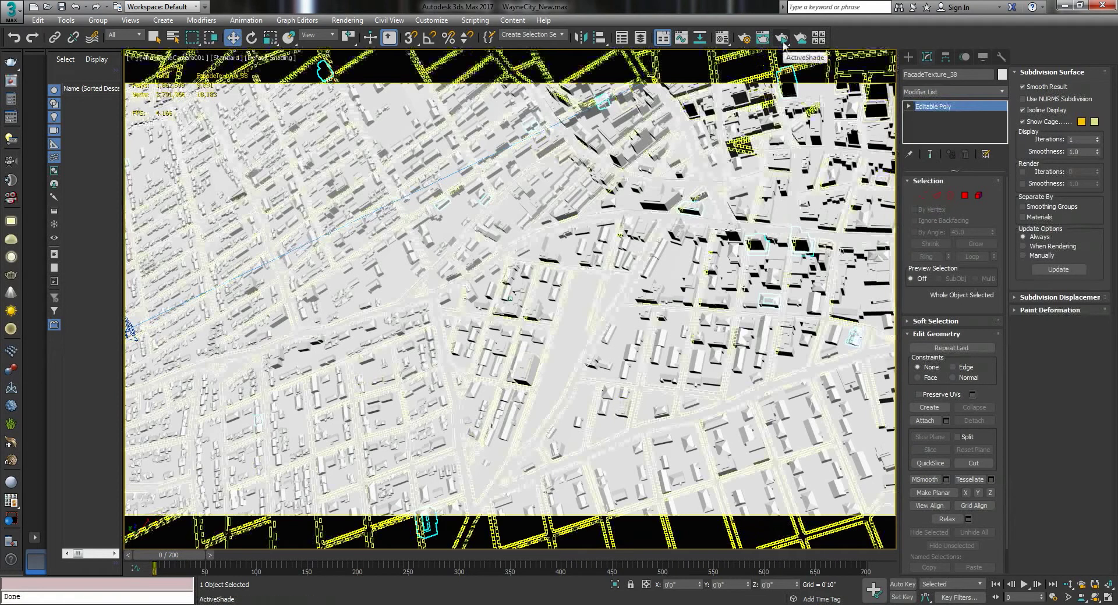
# Launch an interactive V-Ray GPU render of the PhysCamera002 skyscraper view
pyautogui.click(779, 36)
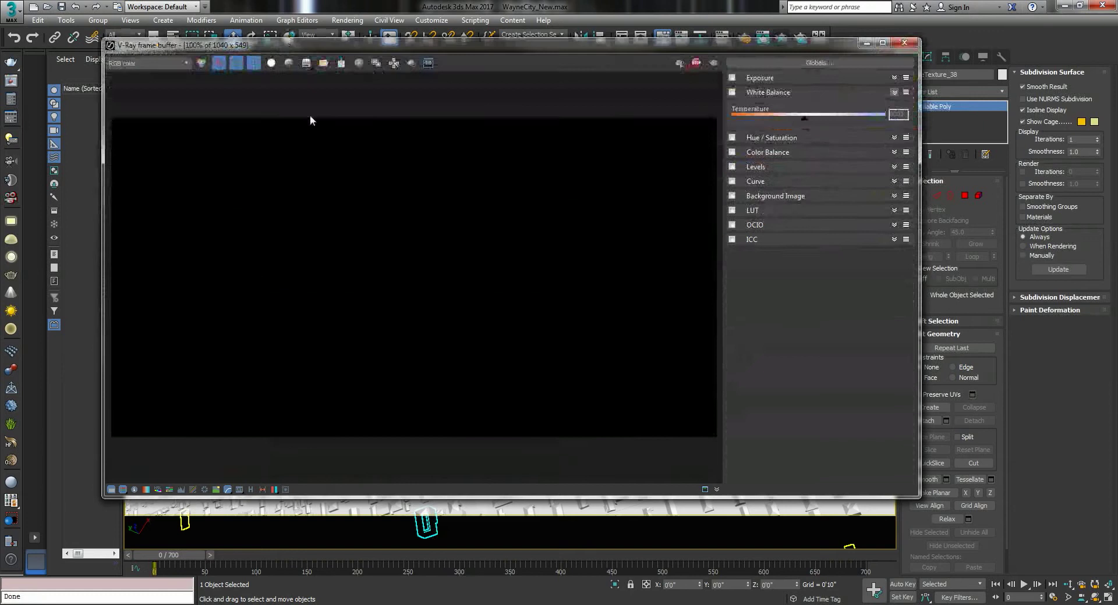
pyautogui.click(731, 78)
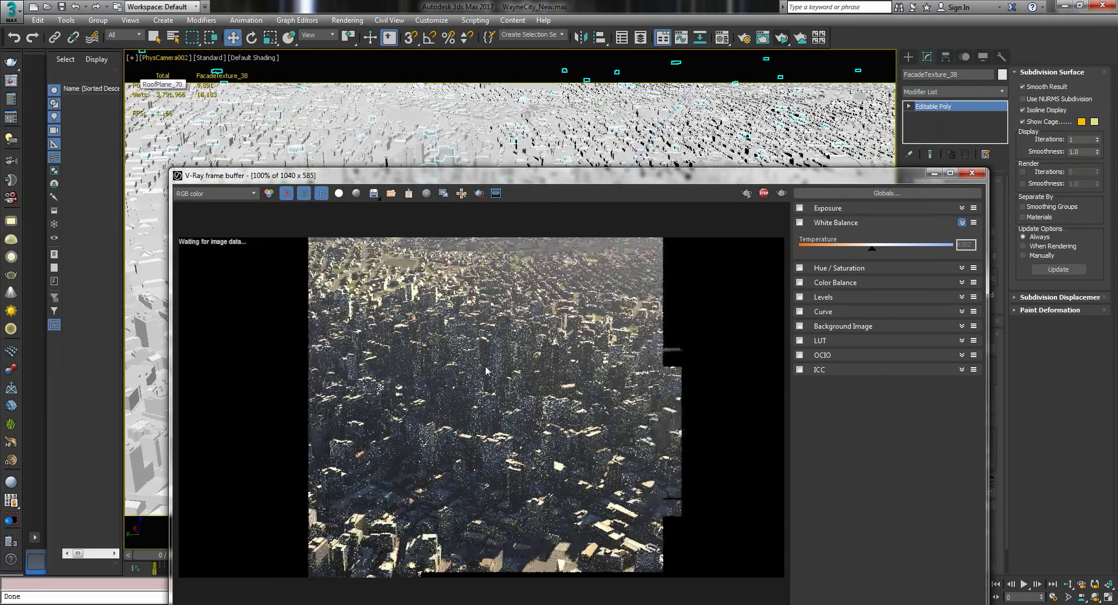
# Preview VRayDomeCamera001 from the viewport camera list, then return to PhysCamera002
pyautogui.click(161, 58)
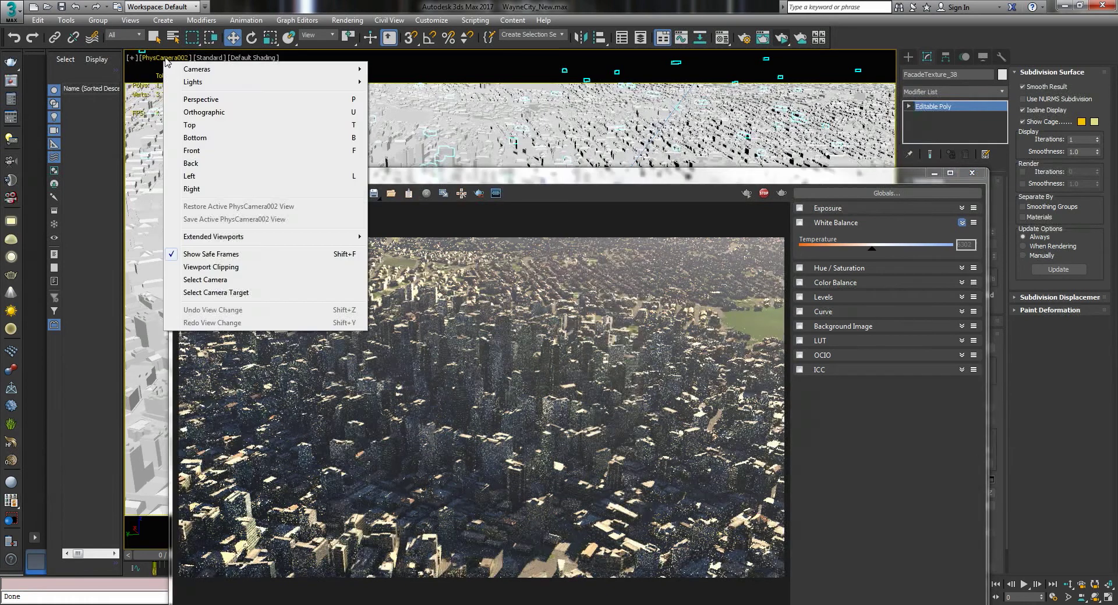
pyautogui.click(196, 70)
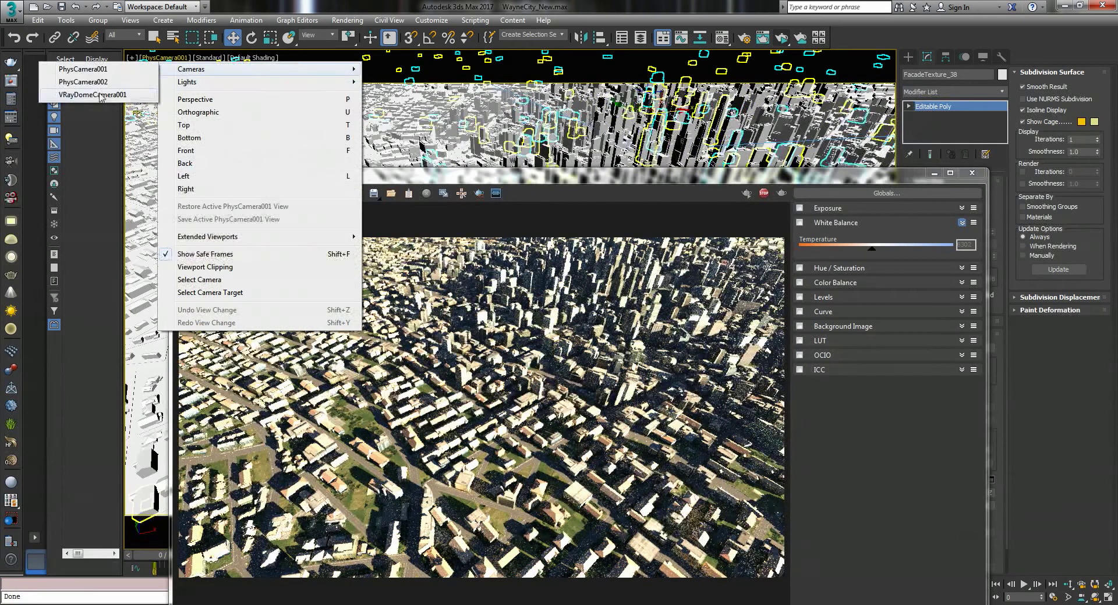
pyautogui.click(91, 95)
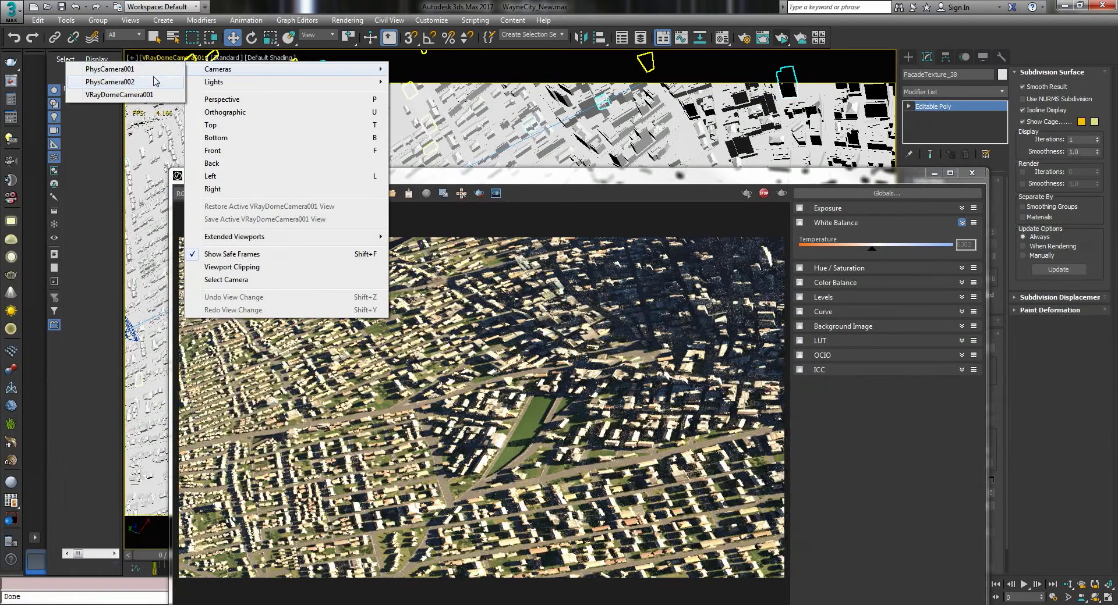
pyautogui.click(110, 81)
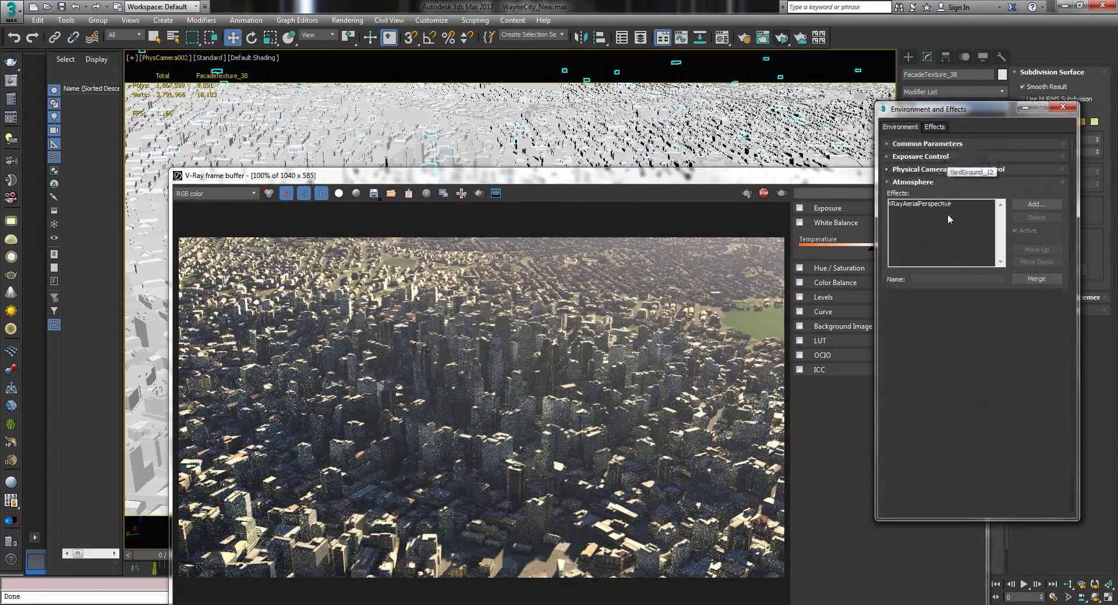
# Set VRayAerialPerspective visibility range to 10000.0 and maximize the frame buffer window
pyautogui.click(920, 204)
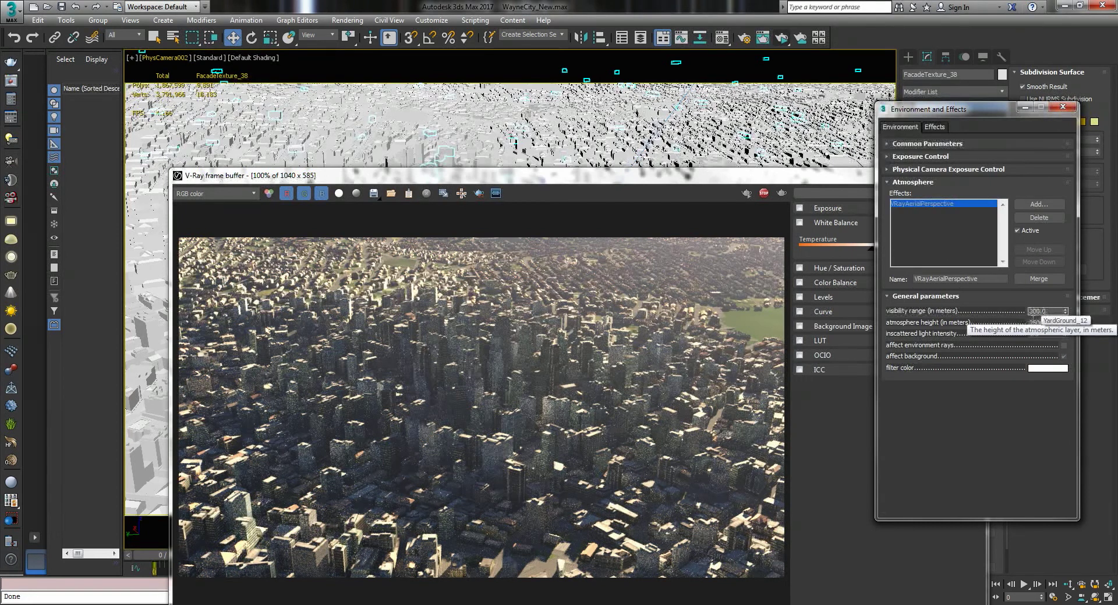
pyautogui.write('10000.0')
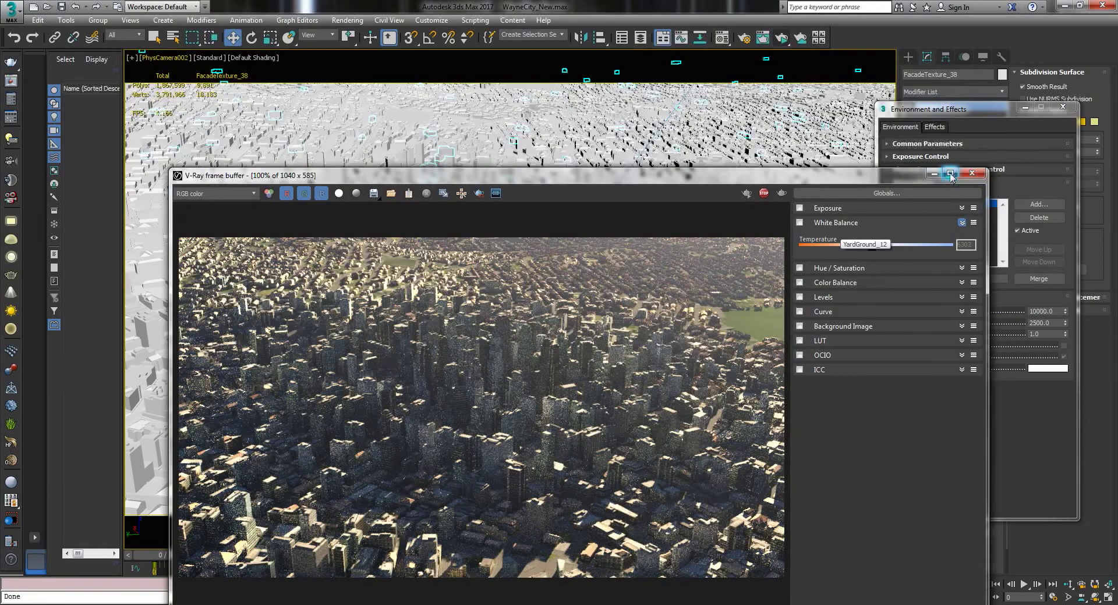
pyautogui.click(951, 173)
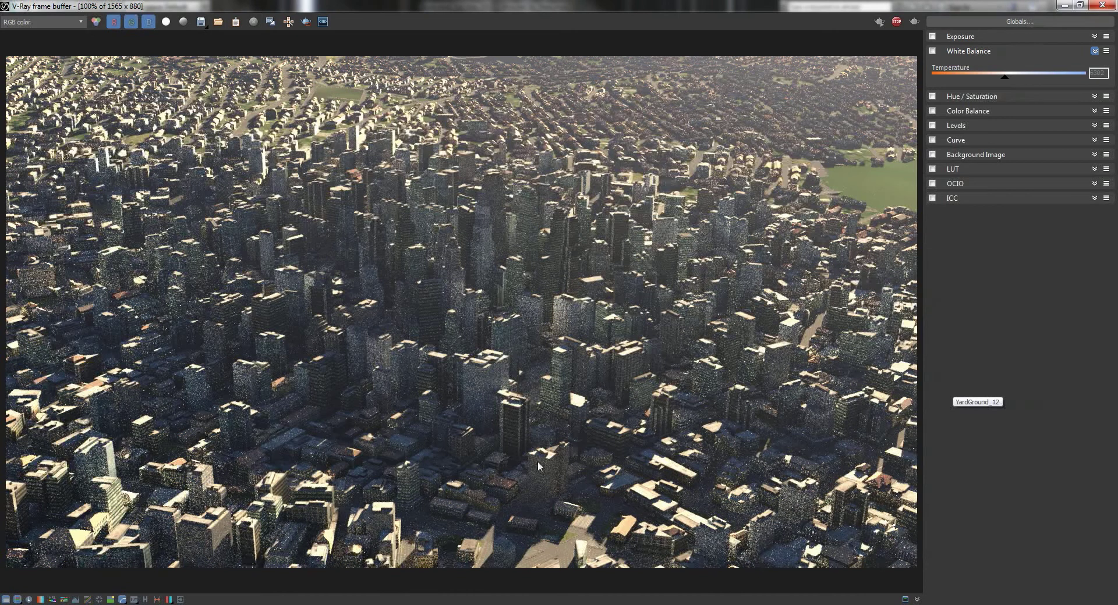
pyautogui.moveTo(417, 312)
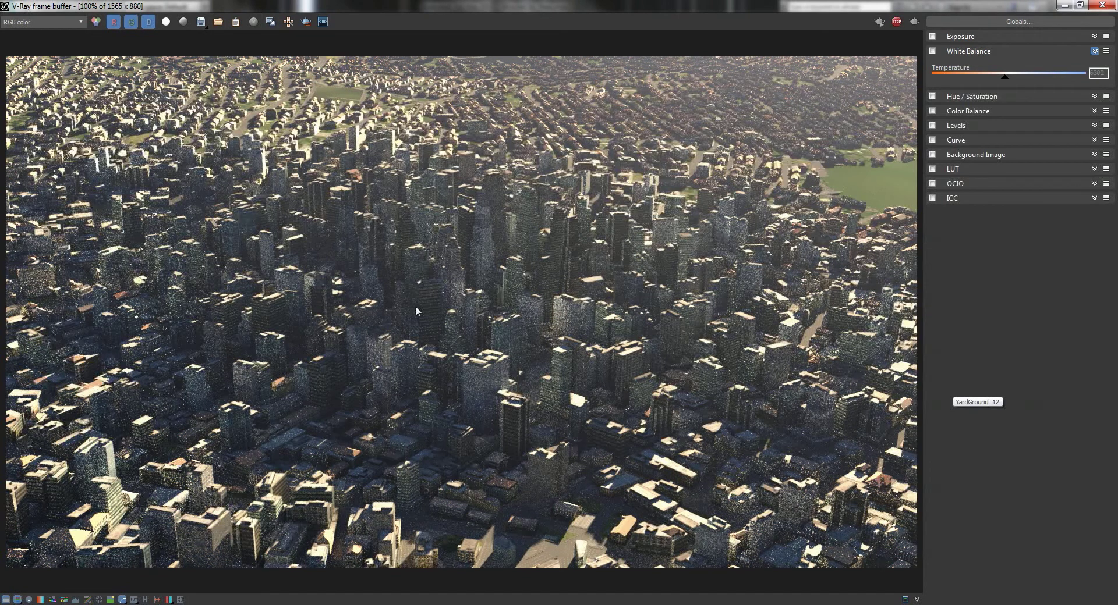
pyautogui.moveTo(581, 344)
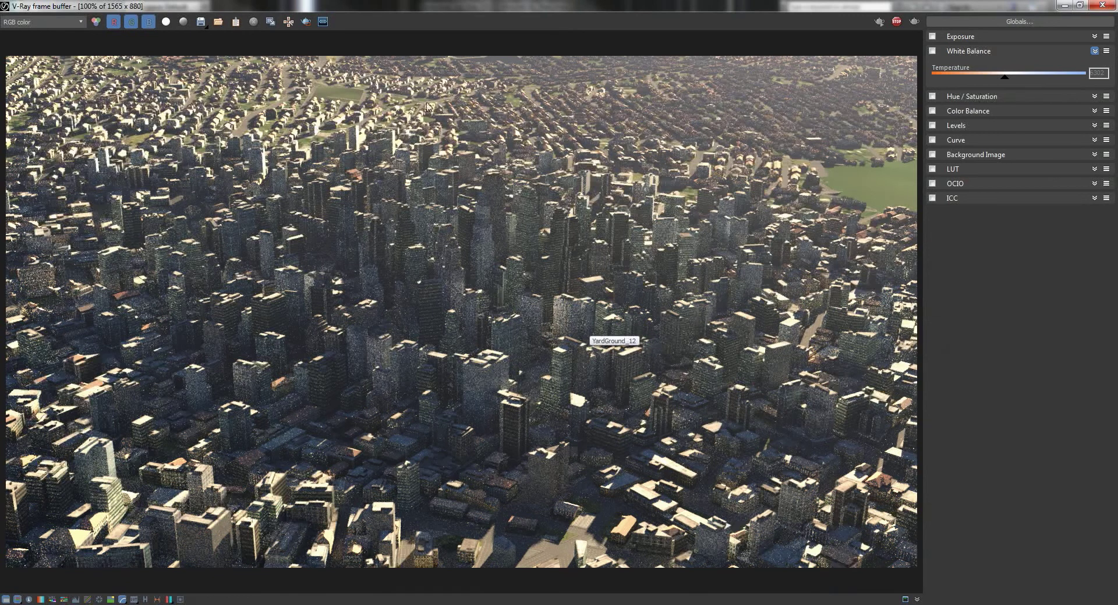
pyautogui.moveTo(792, 330)
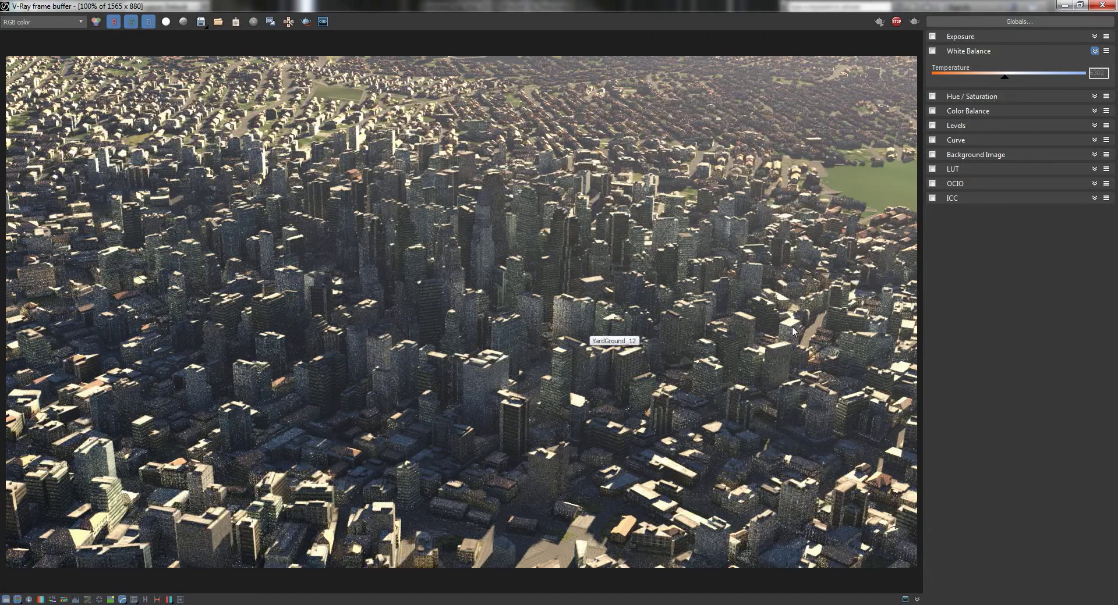
pyautogui.moveTo(729, 384)
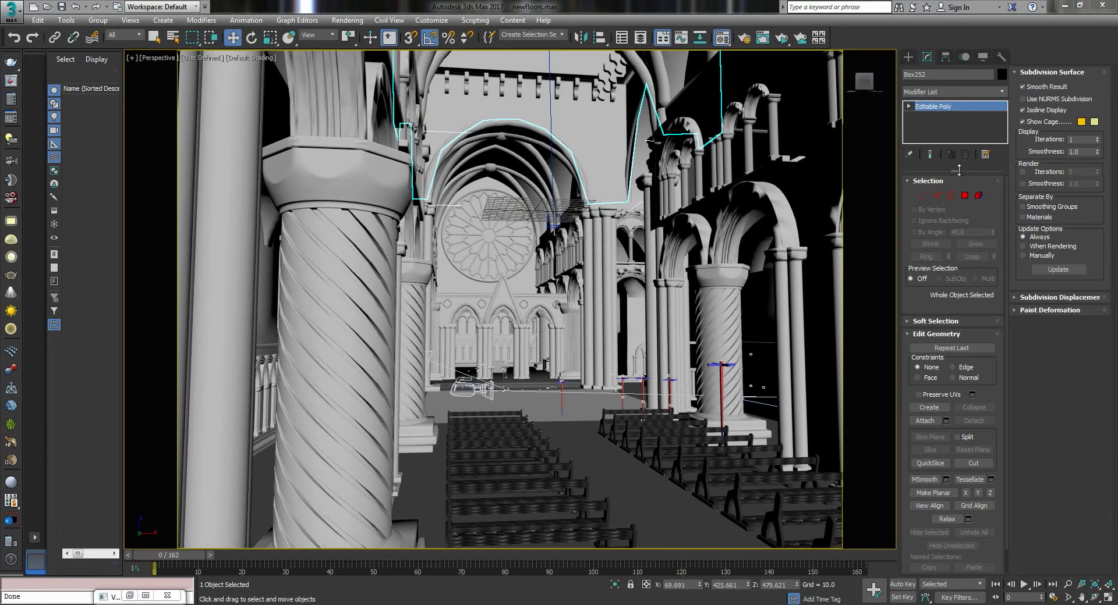
# Inspect the newfloors cathedral nave with its twisted pillars in the Perspective viewport
pyautogui.click(592, 281)
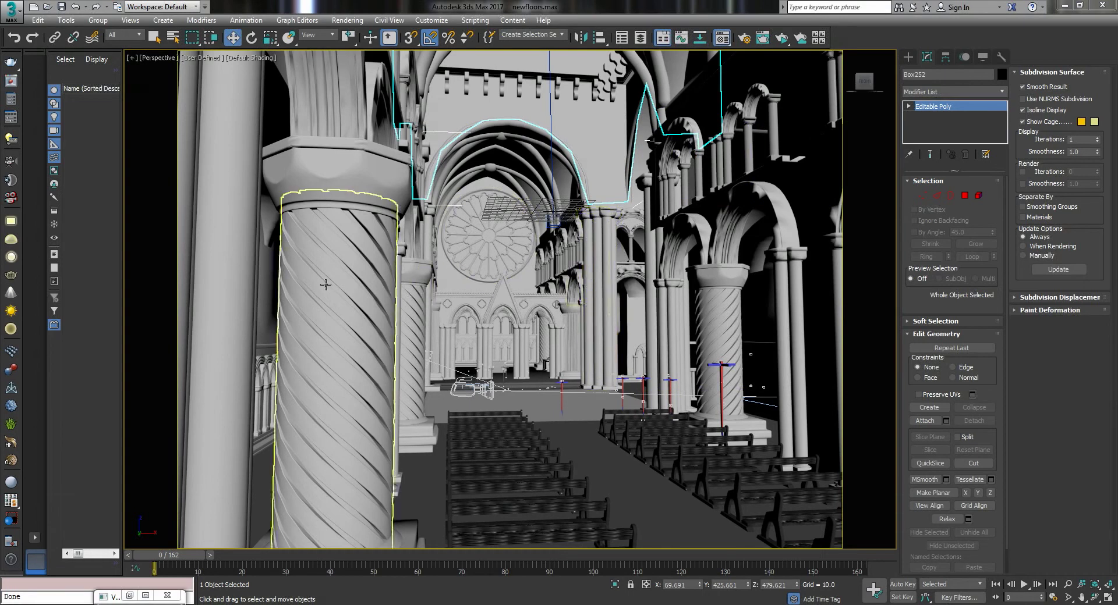
pyautogui.moveTo(458, 342)
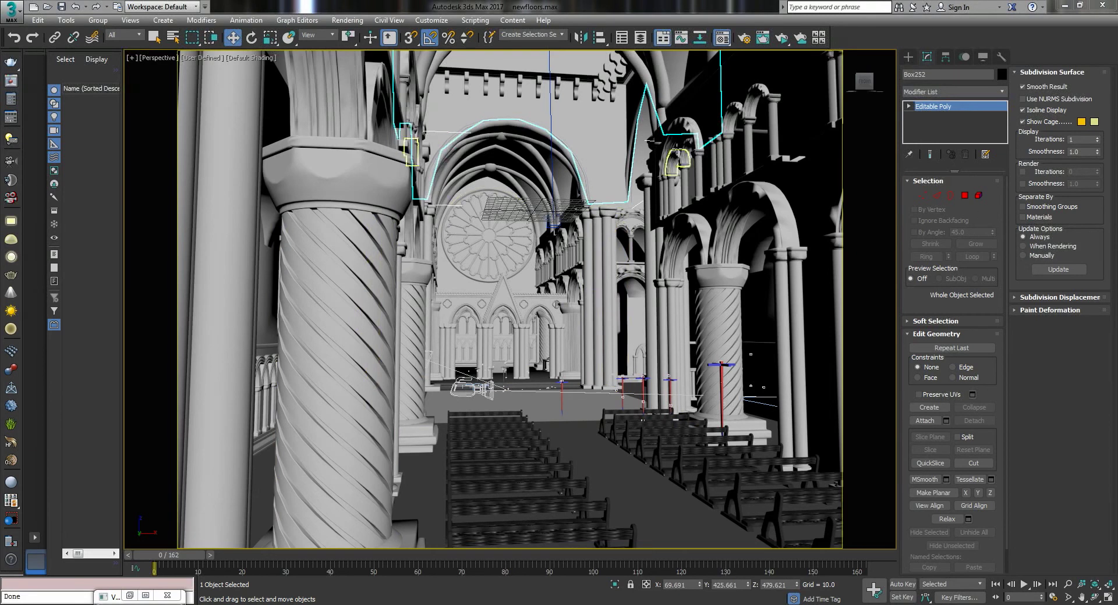
pyautogui.moveTo(797, 37)
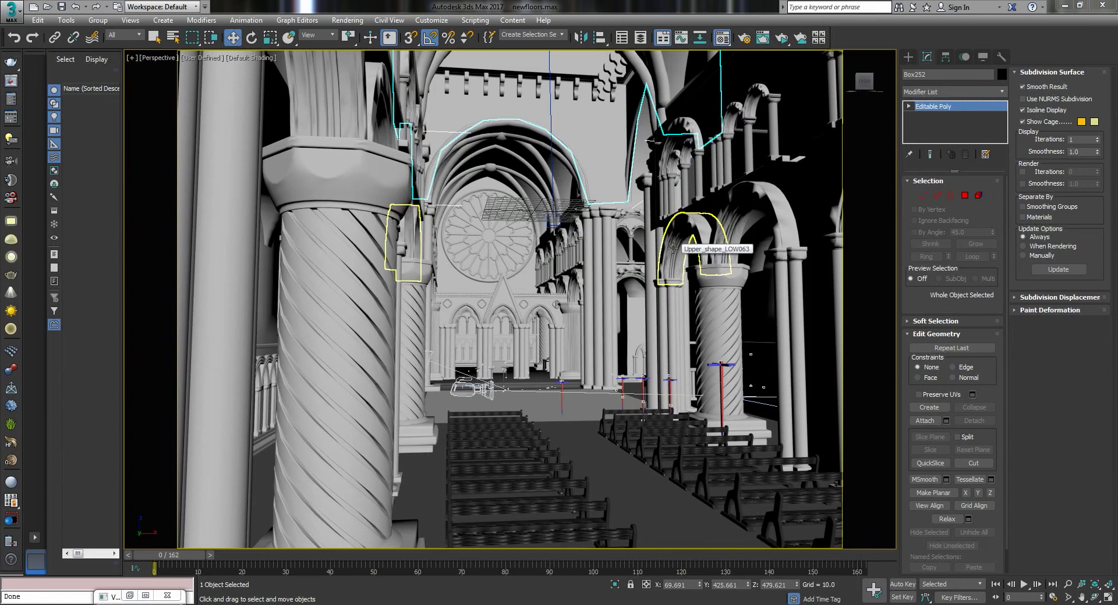
pyautogui.moveTo(781, 37)
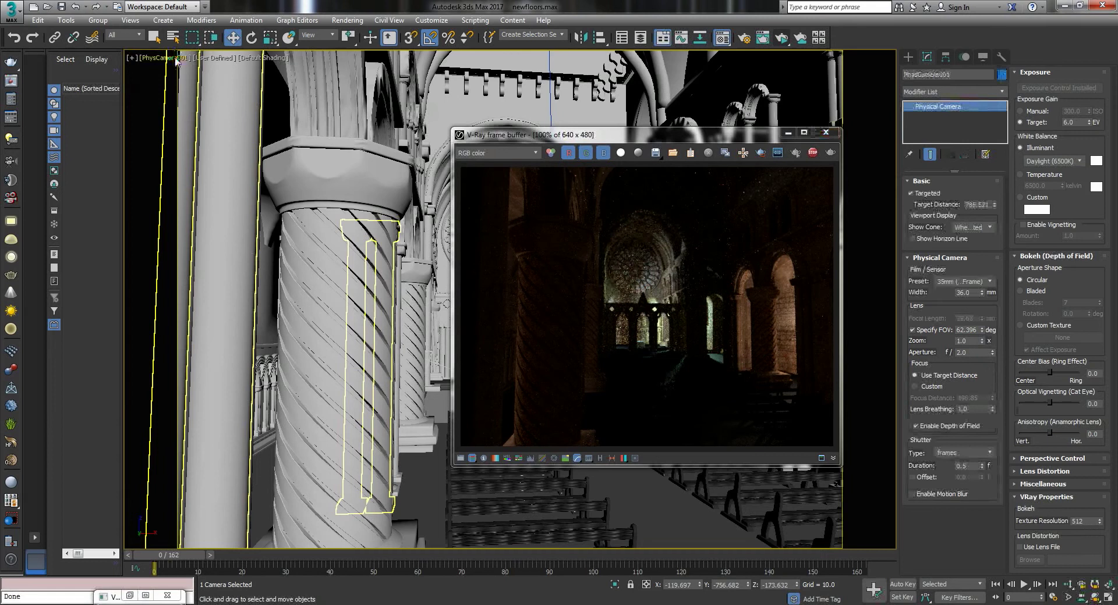
# Look through Camera001, Camera01_2Node, then EstablishingShotCam_PhysicalCamera down the nave
pyautogui.click(149, 58)
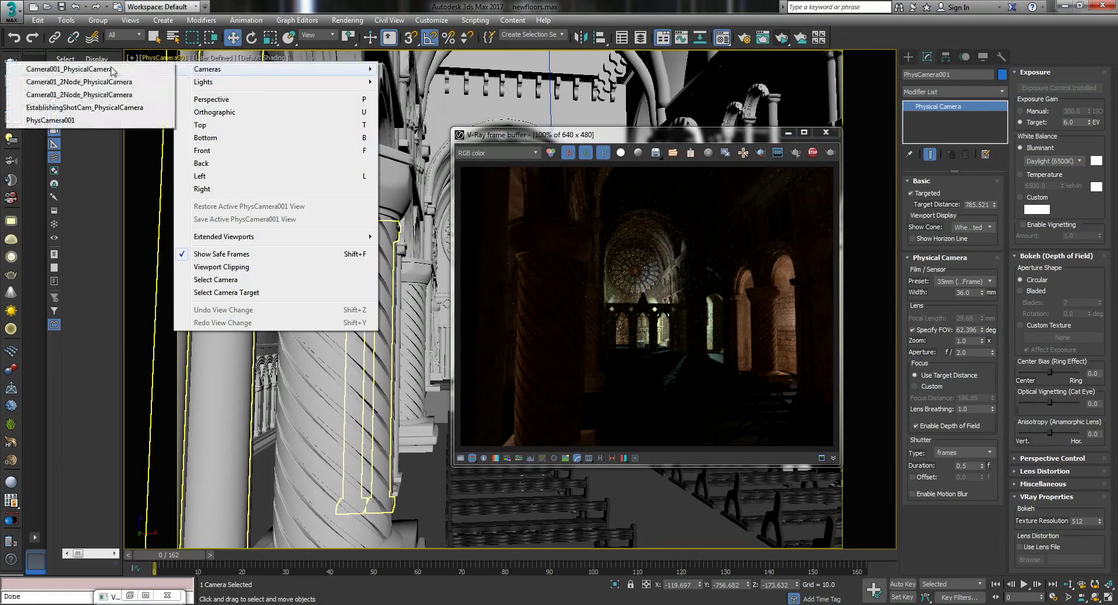
pyautogui.click(64, 68)
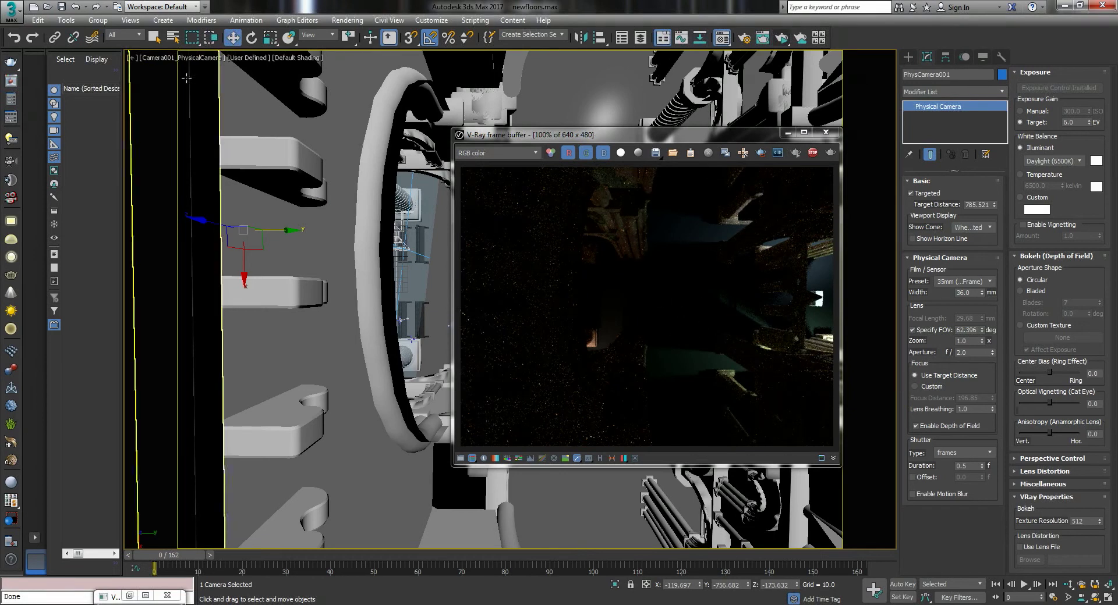
pyautogui.click(169, 58)
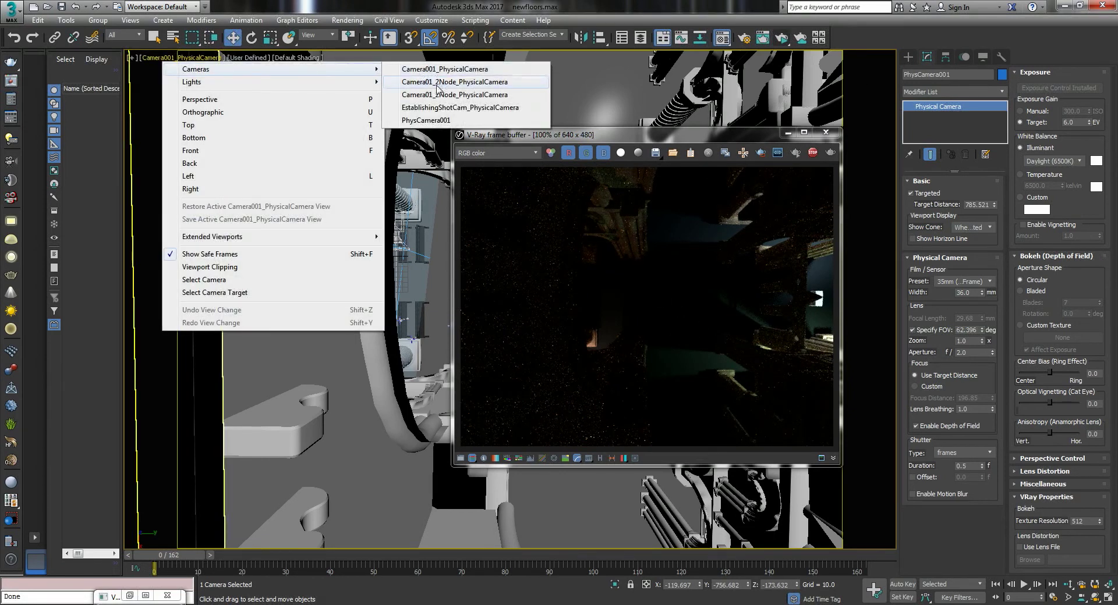
pyautogui.click(454, 82)
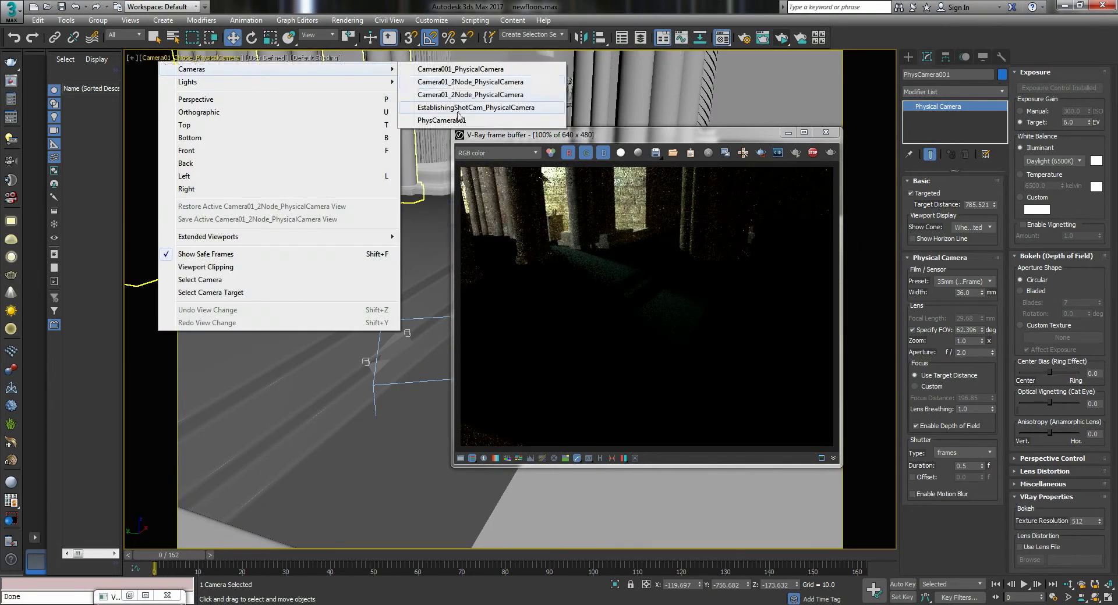
pyautogui.click(479, 107)
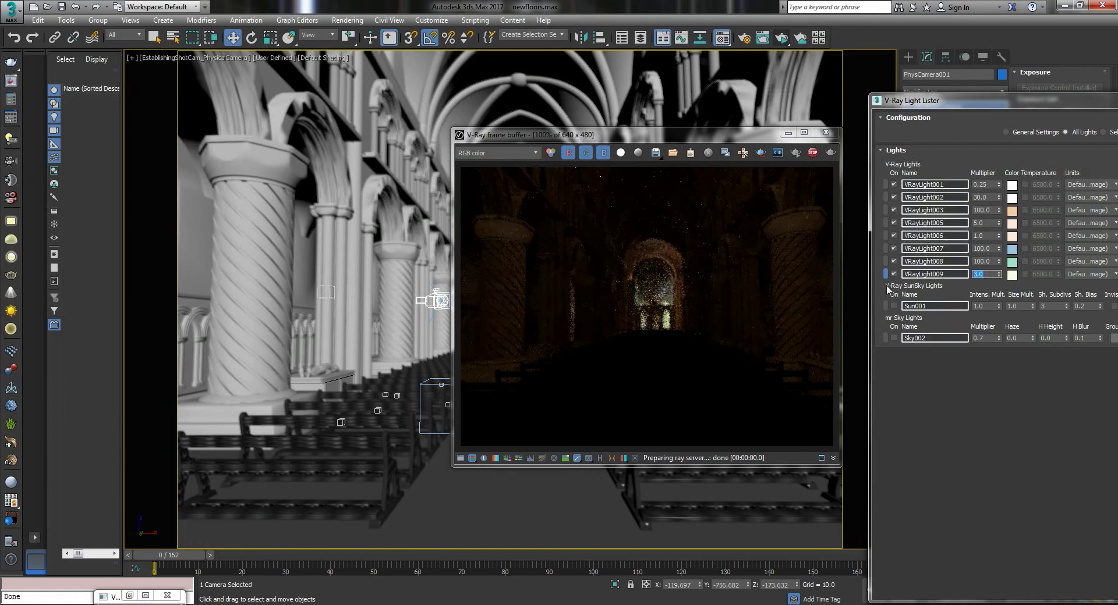
# Raise VRayLight multipliers to 25.0 and 15.0 in the Light Lister to brighten the nave
pyautogui.write('25.0')
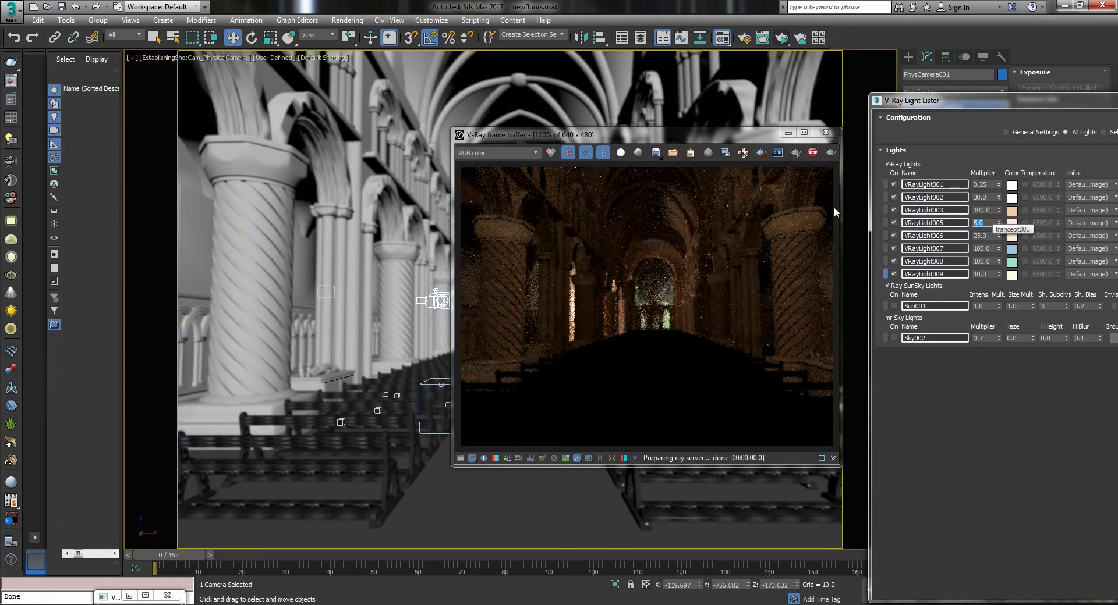
pyautogui.write('15.0')
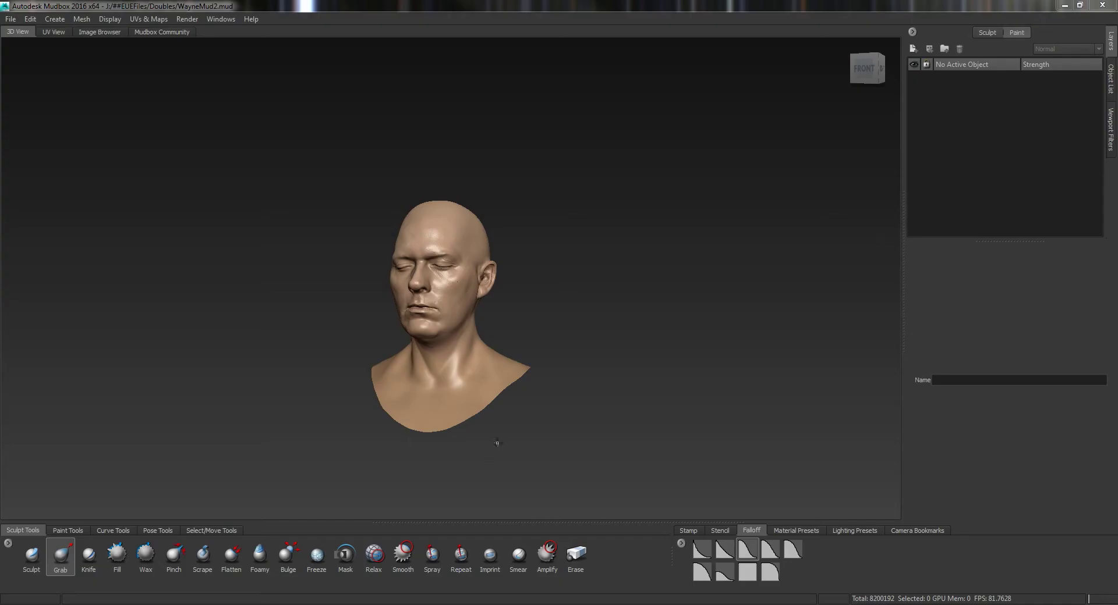
pyautogui.moveTo(671, 244)
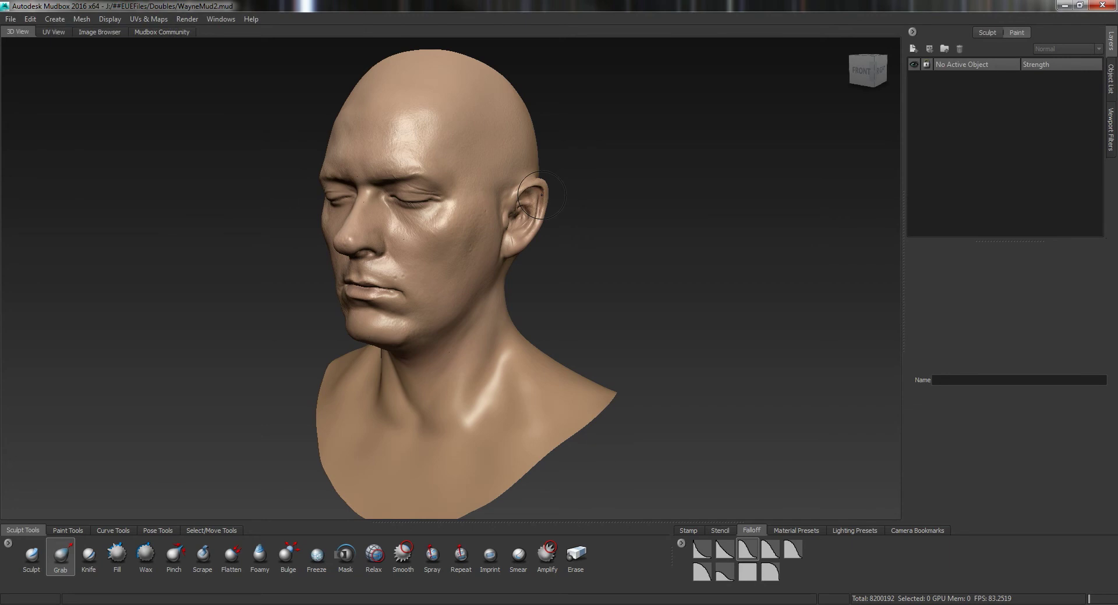
pyautogui.moveTo(787, 224)
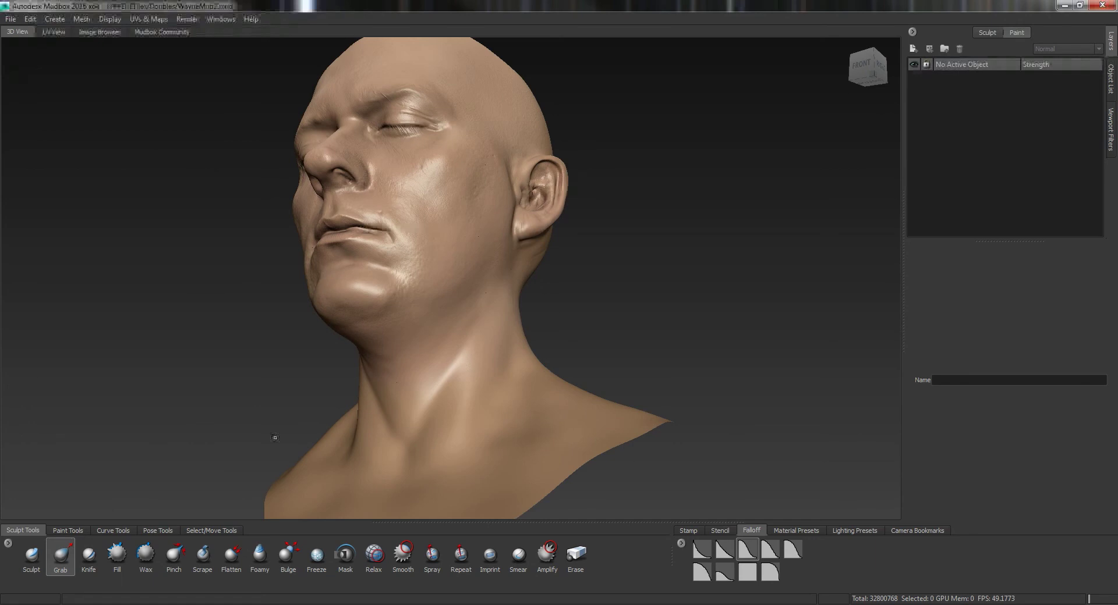
pyautogui.moveTo(89, 556)
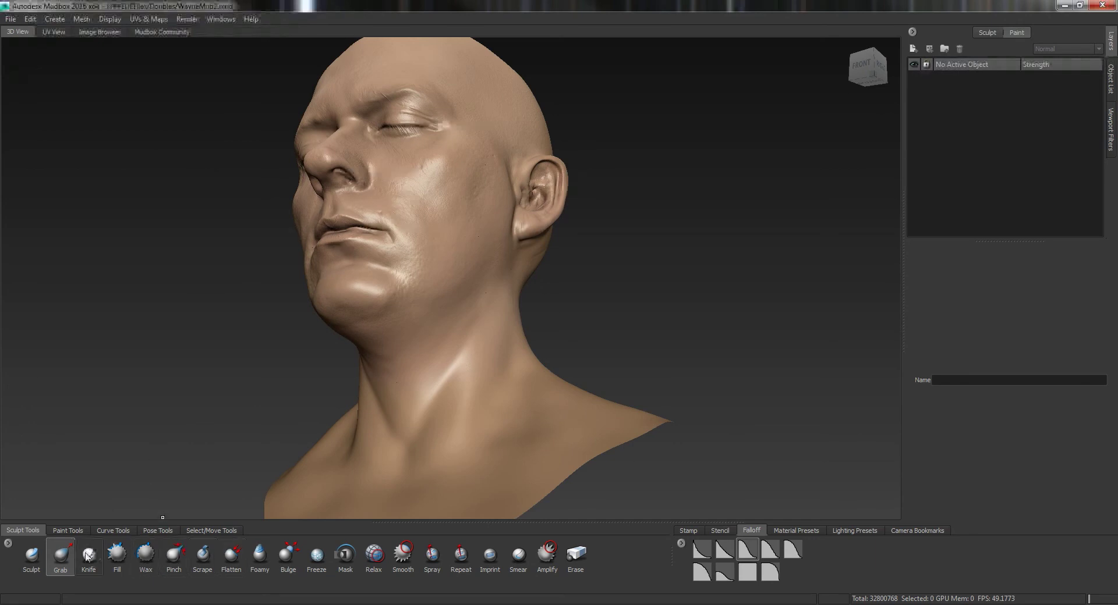
# With the Knife tool active, select basicHead and add a new sculpt layer to it
pyautogui.click(89, 555)
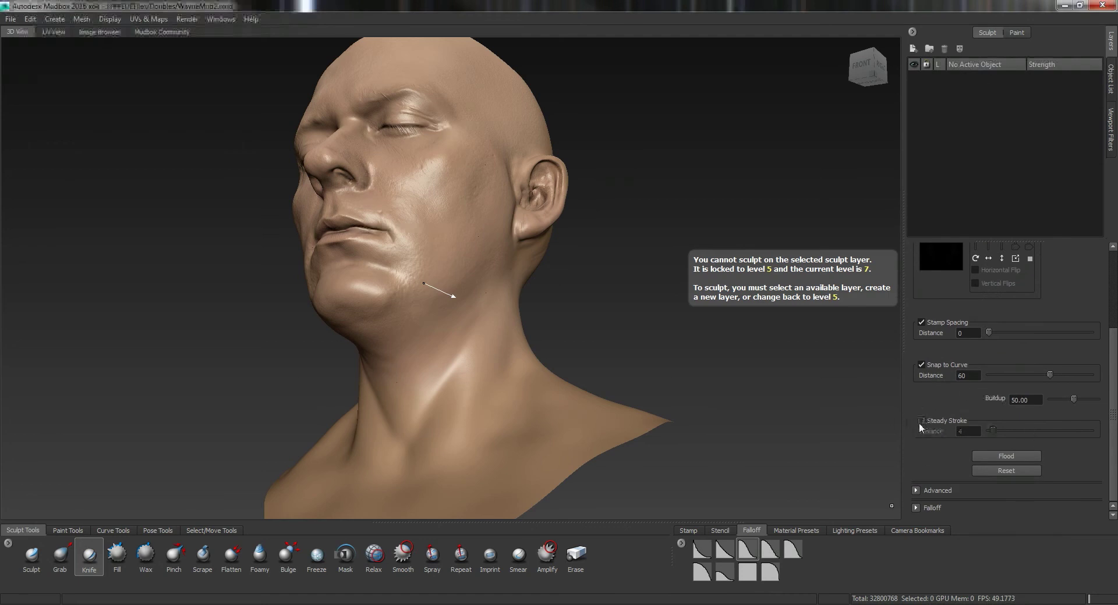
pyautogui.moveTo(435, 204)
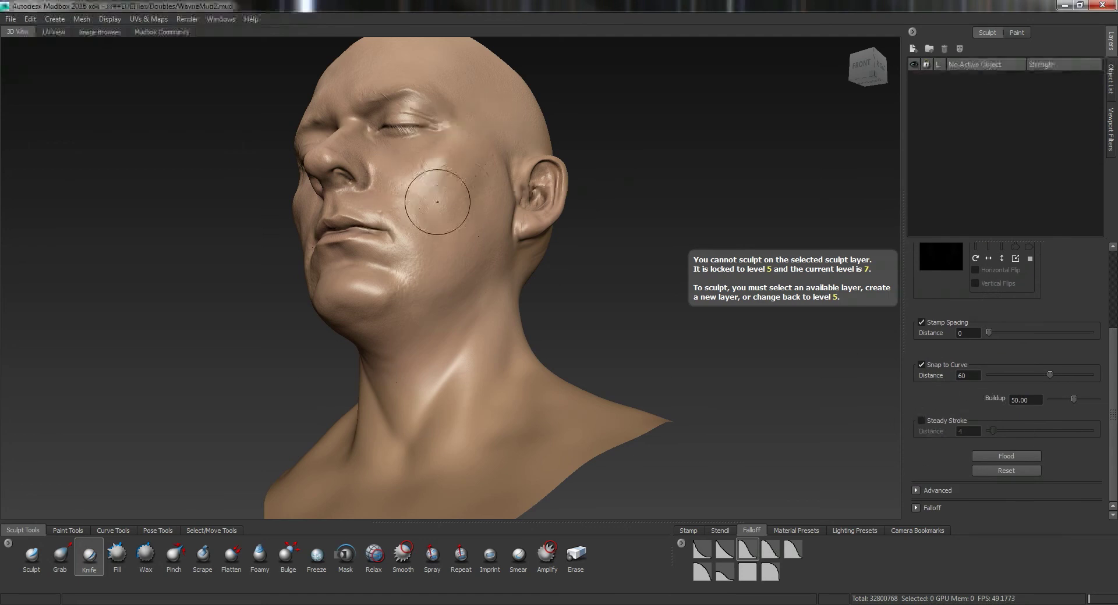
pyautogui.moveTo(507, 84)
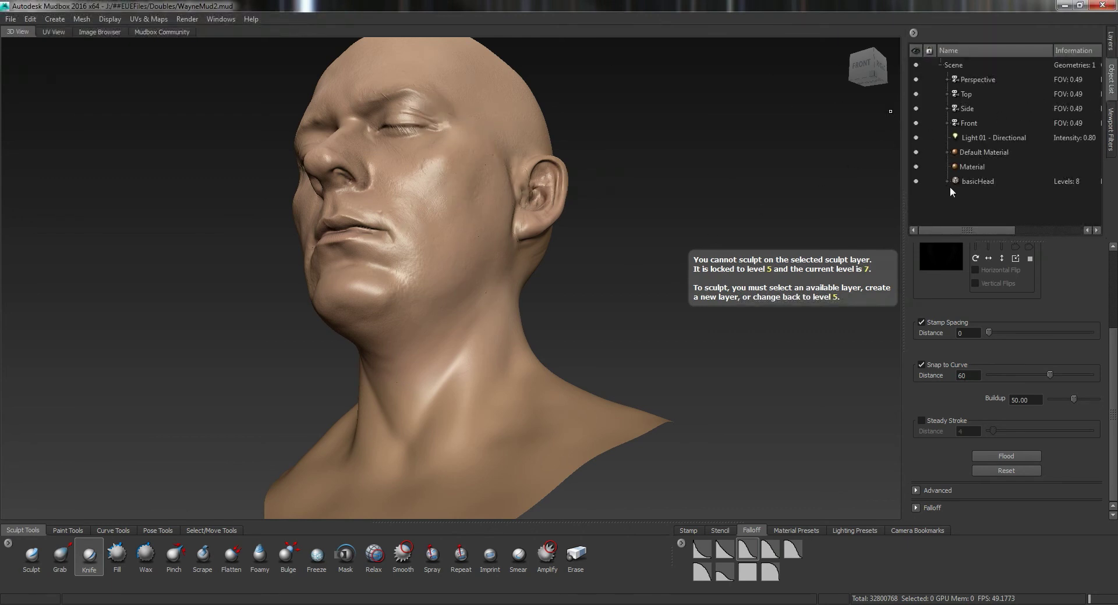
pyautogui.click(978, 181)
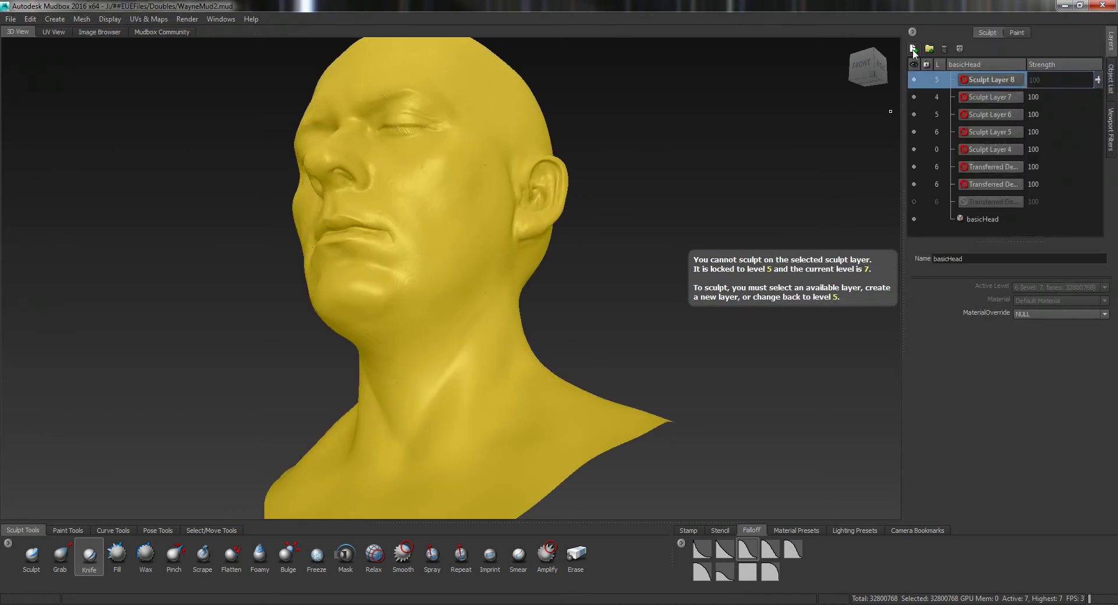
pyautogui.click(913, 49)
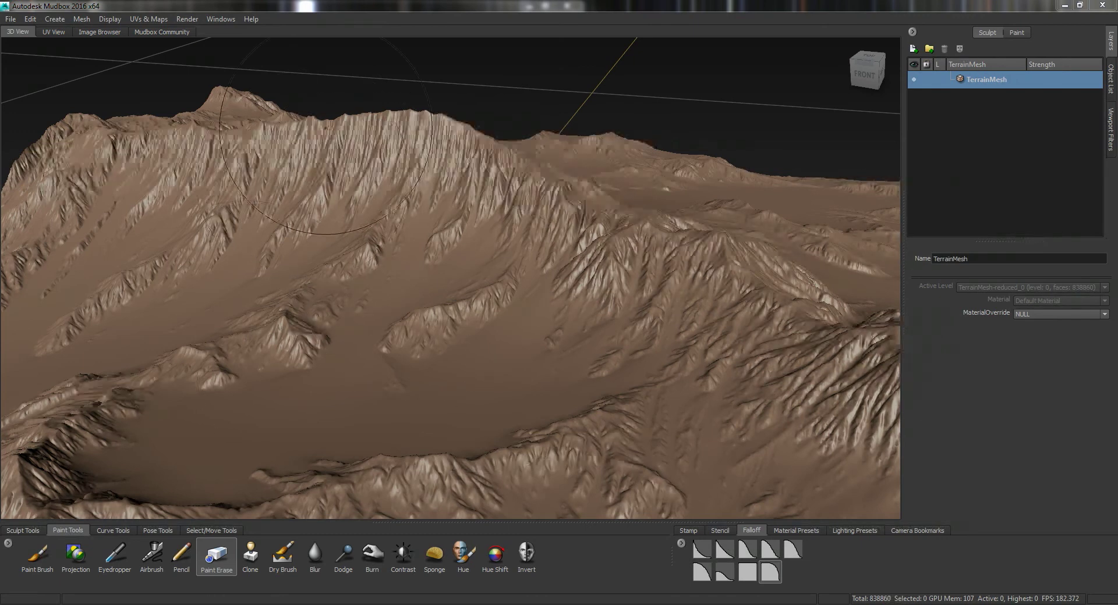
pyautogui.moveTo(473, 360)
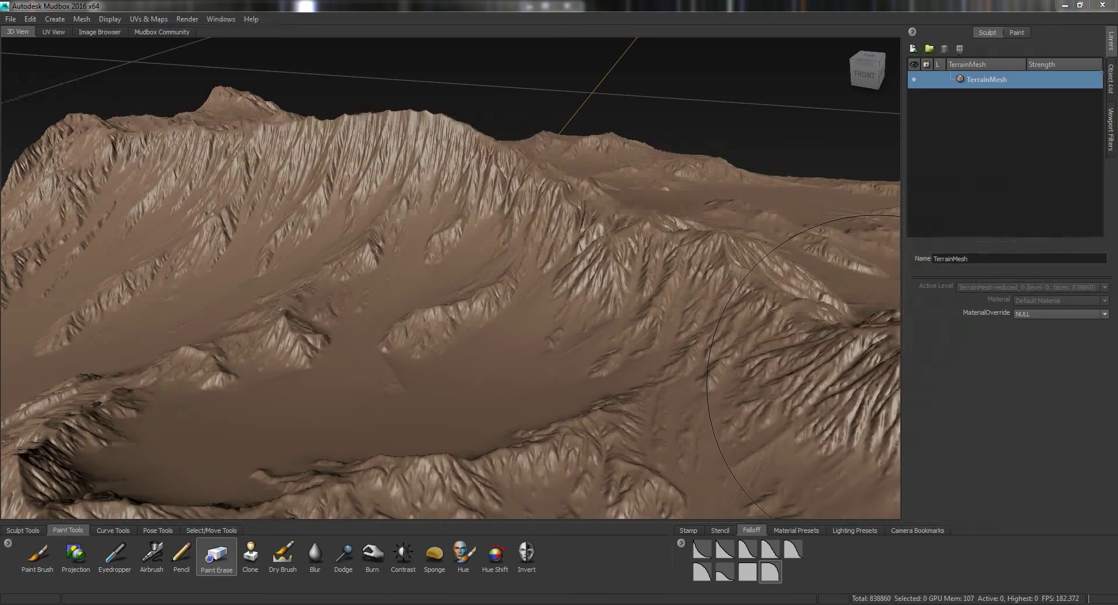
pyautogui.moveTo(622, 346)
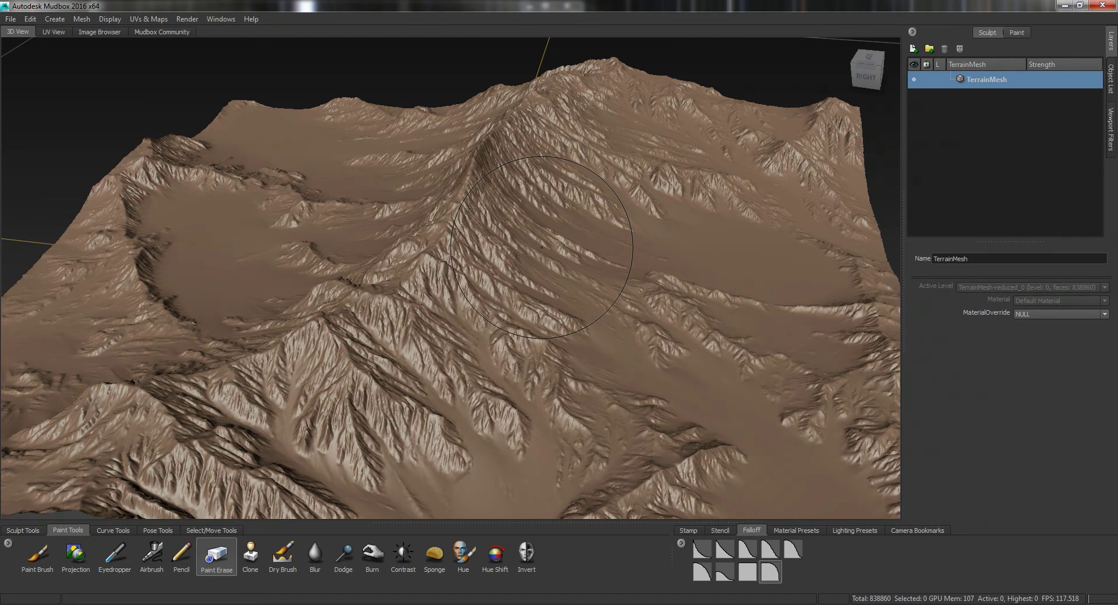
pyautogui.moveTo(226, 194)
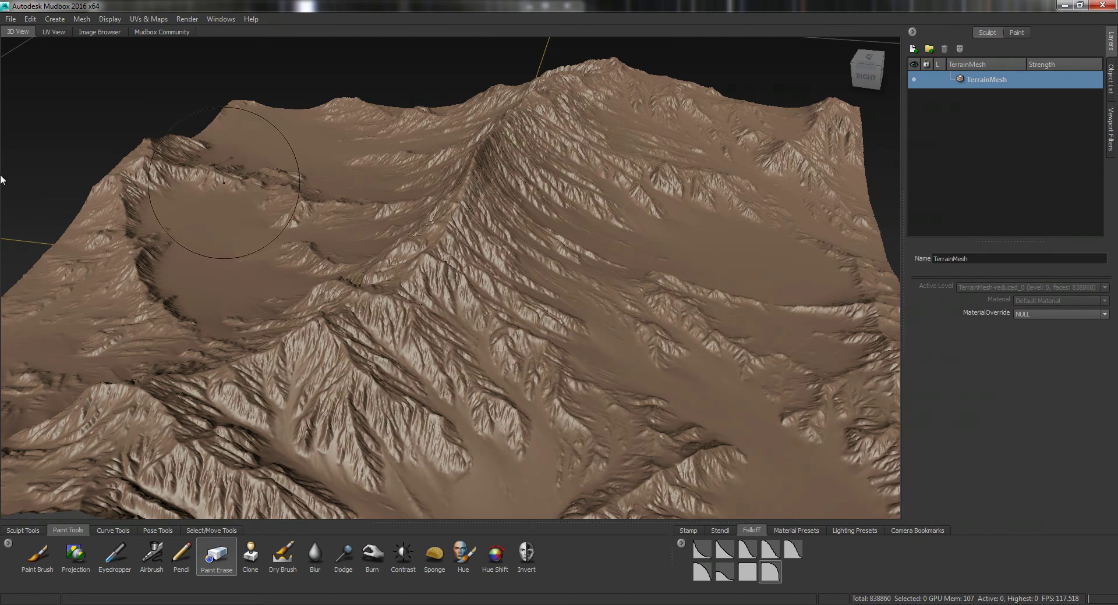
pyautogui.moveTo(663, 439)
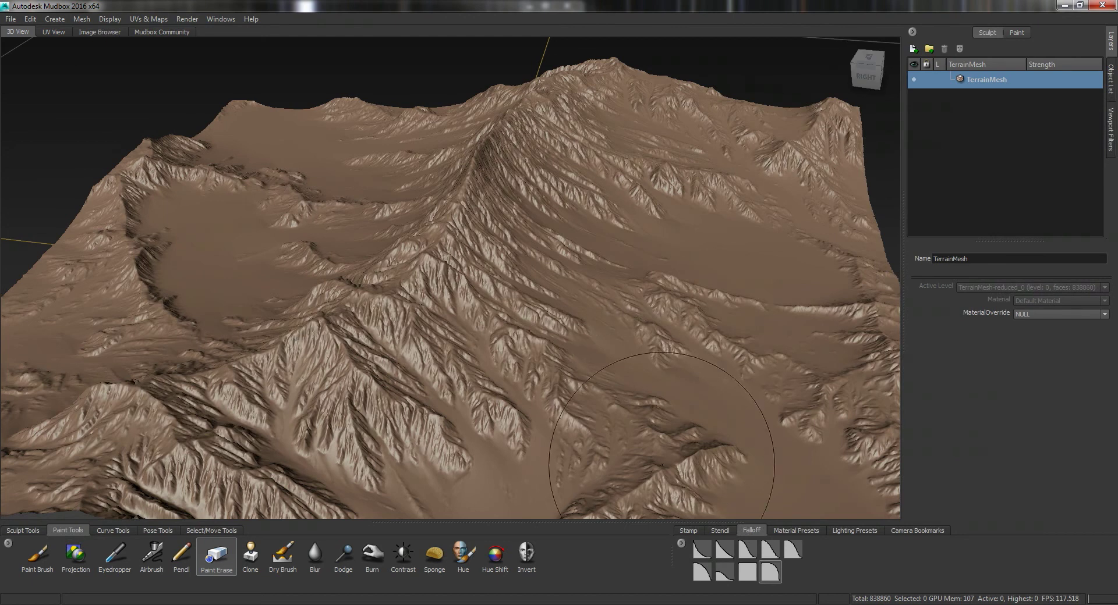
pyautogui.moveTo(615, 405)
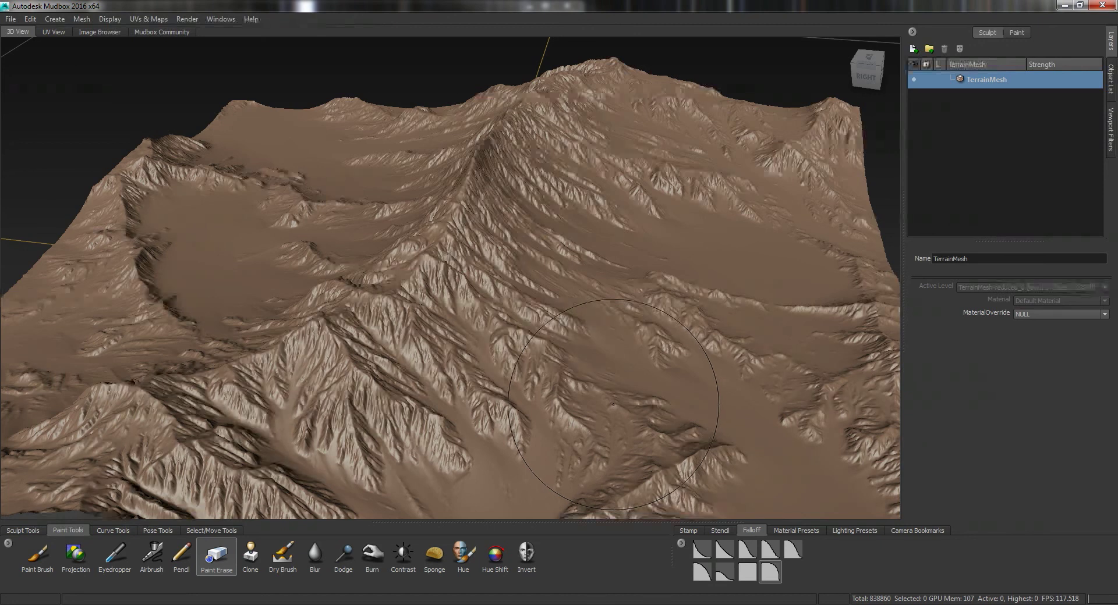
pyautogui.moveTo(832, 286)
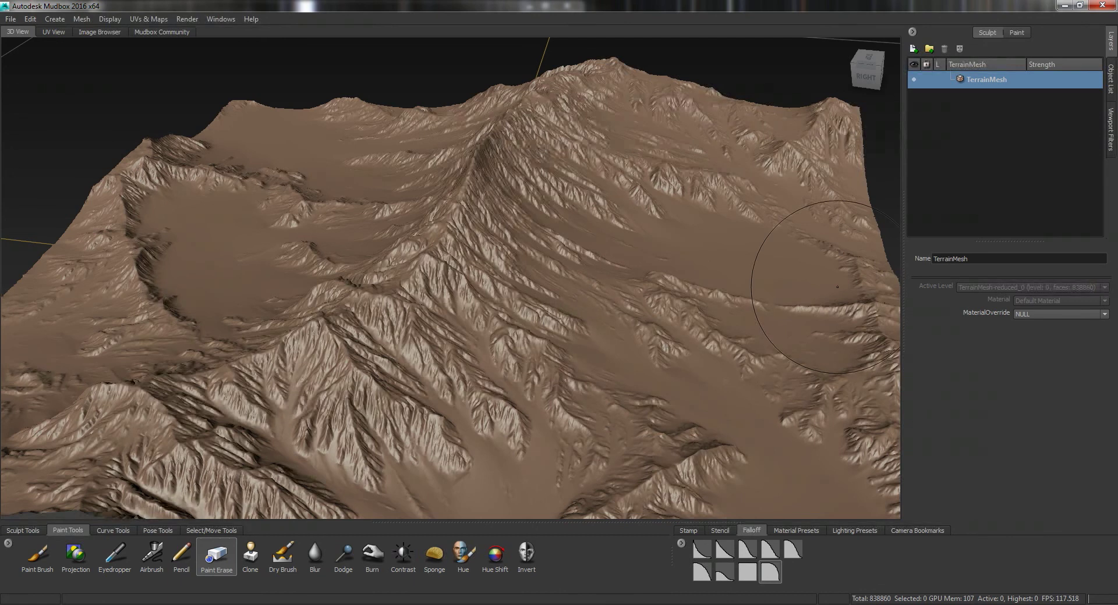